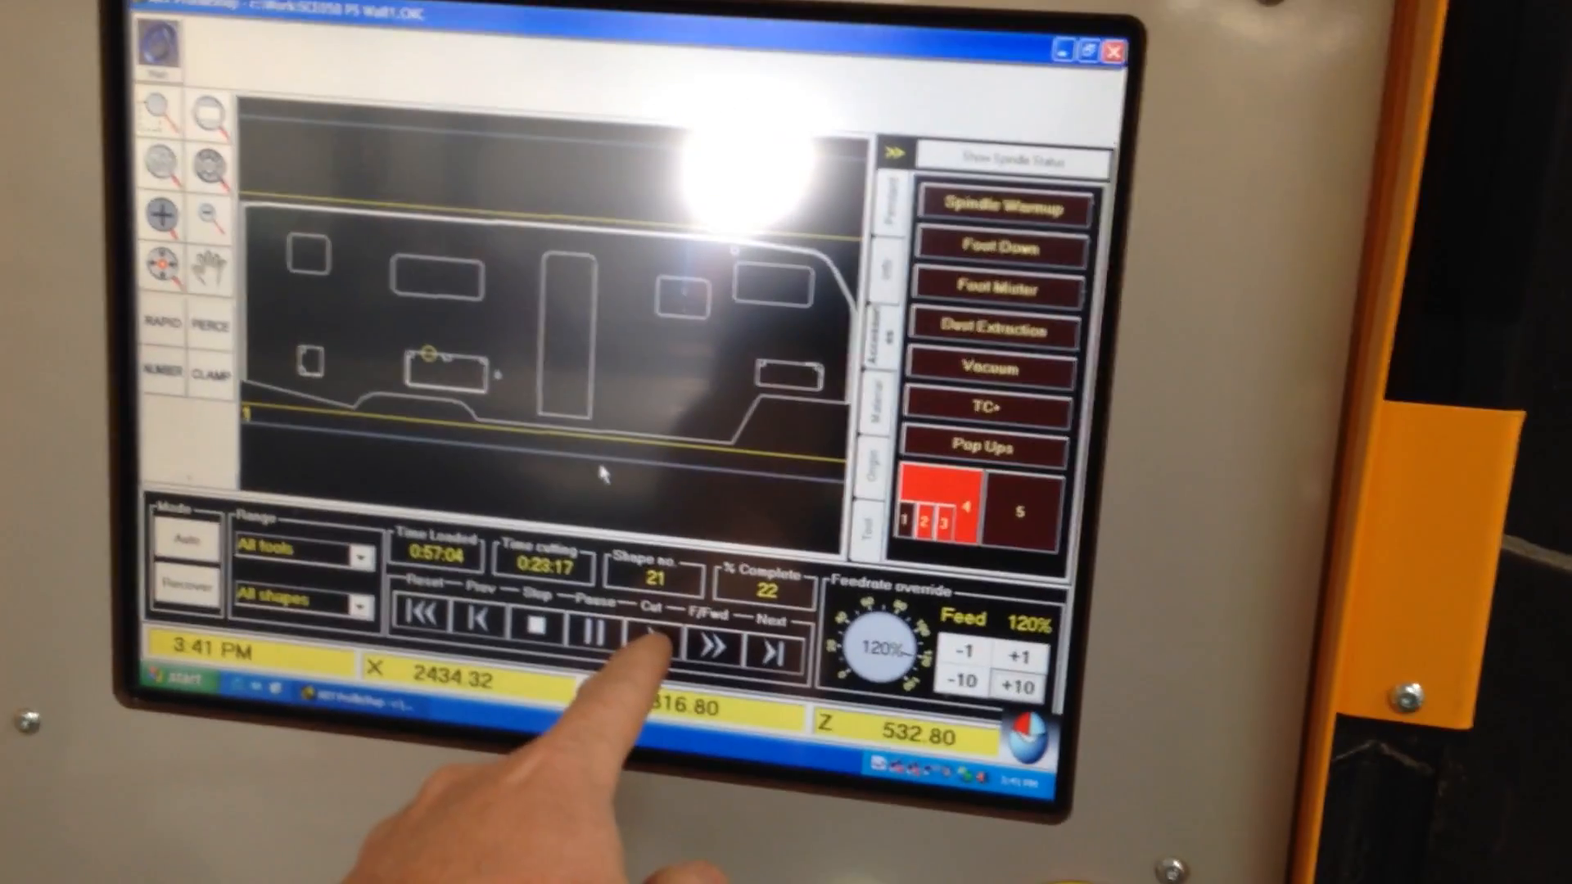
Start the cut on the loaded wall job, bringing up the 'Job is not at beginning' dialog
left_click(647, 634)
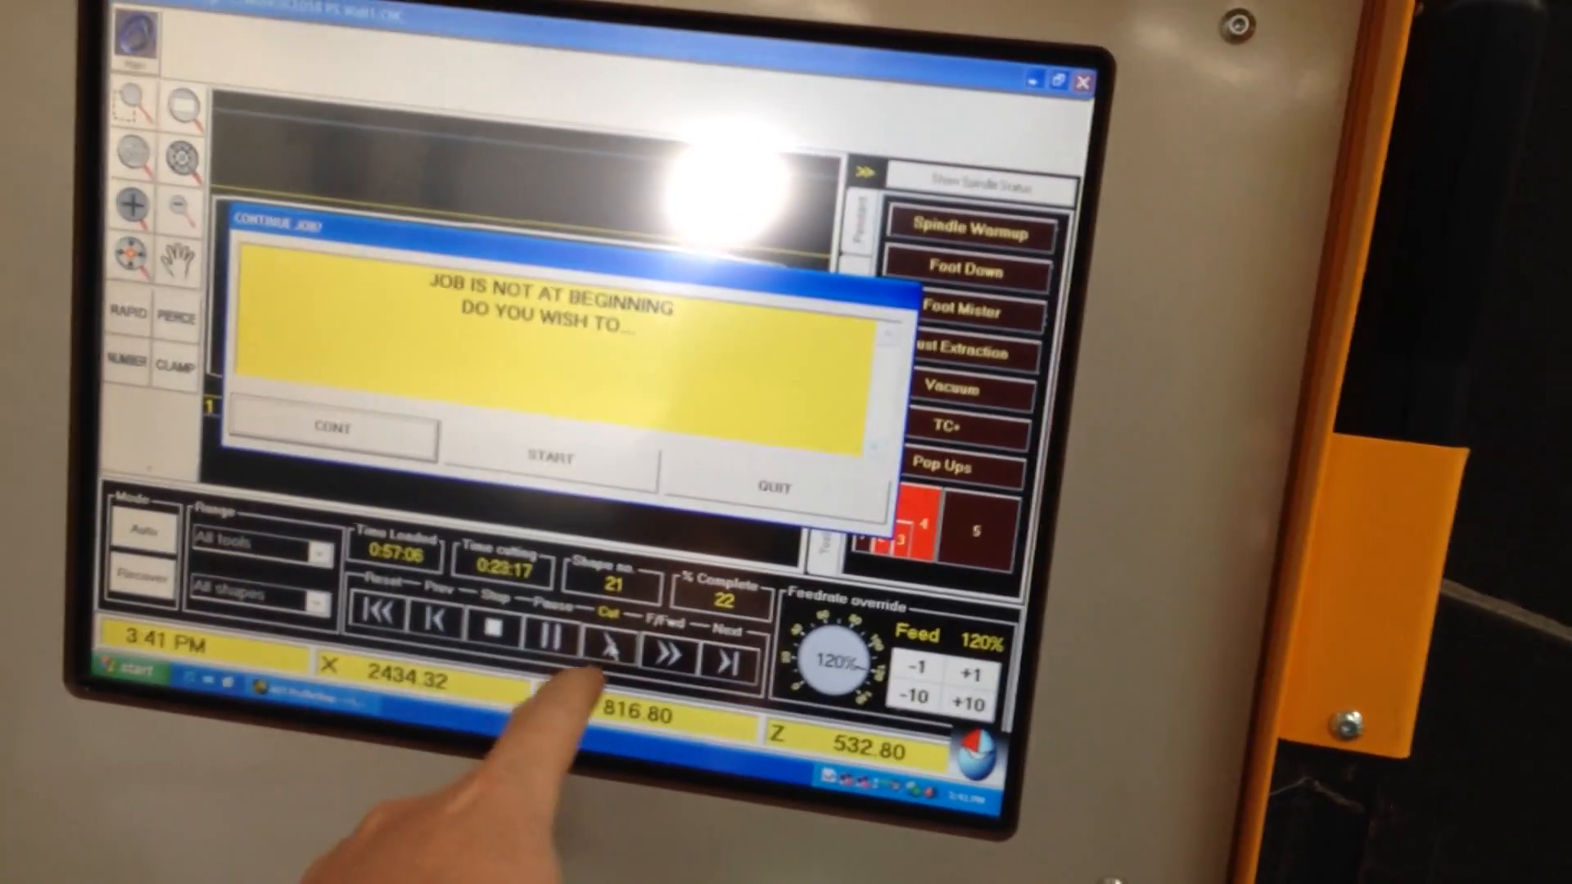